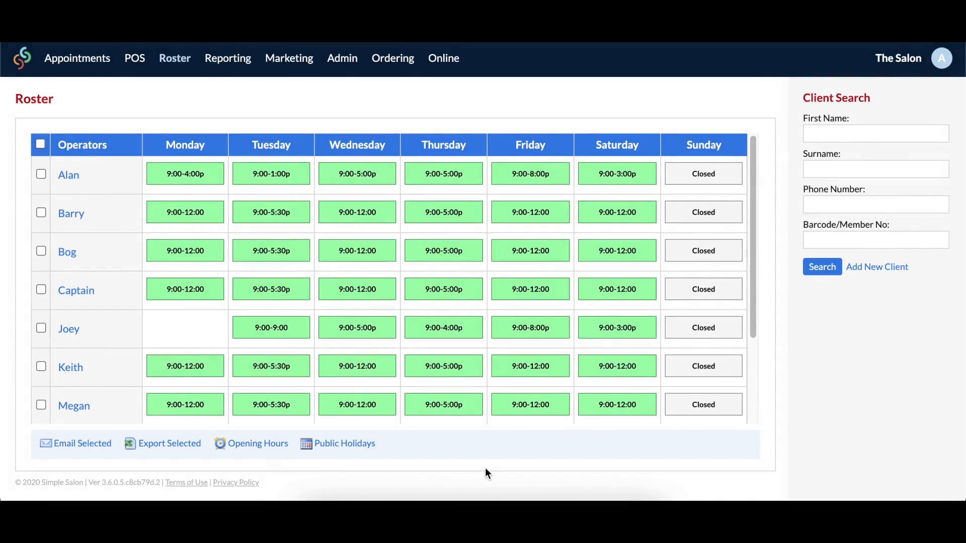
pyautogui.moveTo(249, 468)
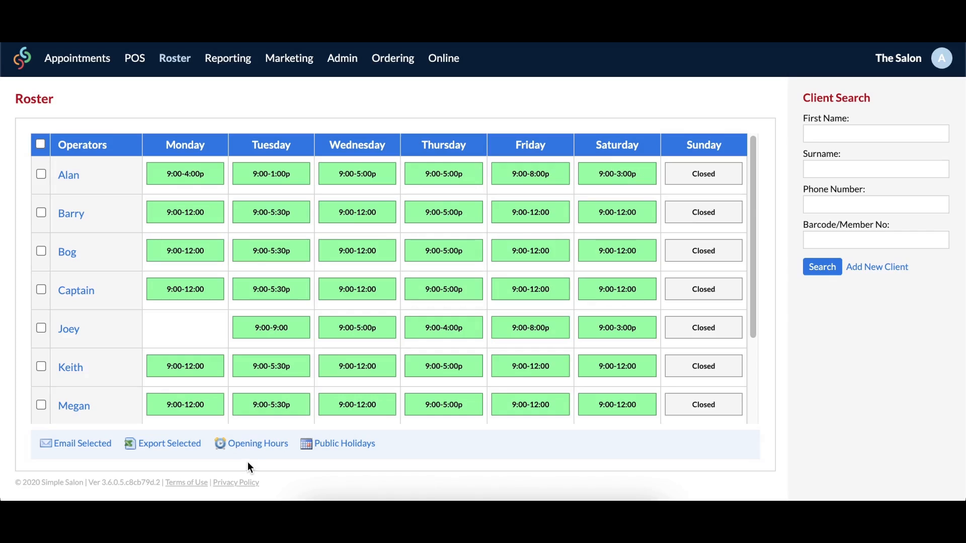
# Step: Set Monday's closing time to 11:45 PM in Opening Hours and save
pyautogui.click(257, 443)
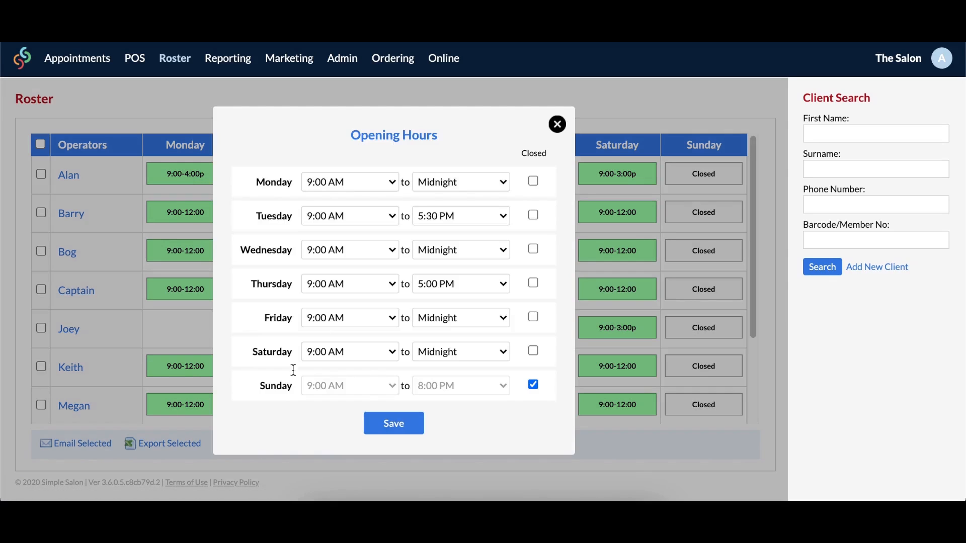
pyautogui.moveTo(448, 193)
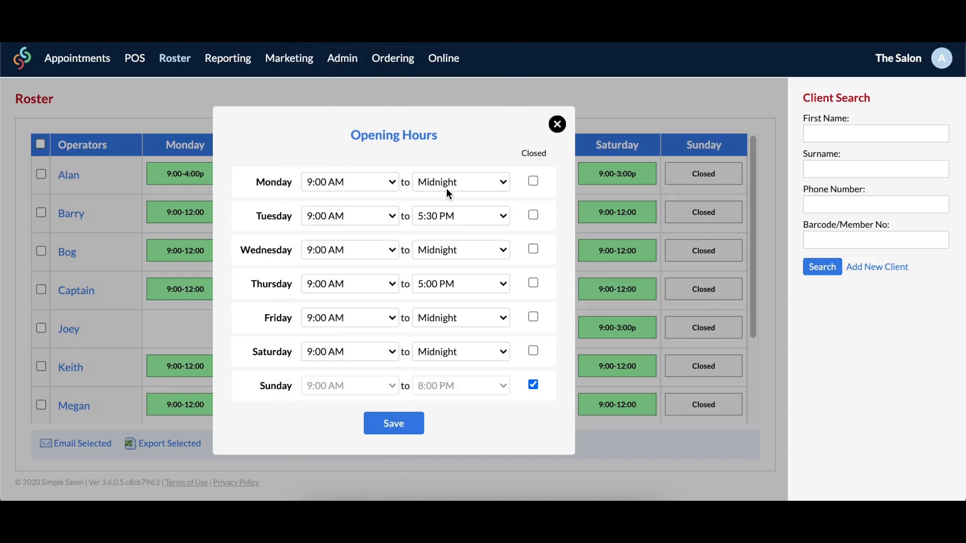
pyautogui.click(461, 182)
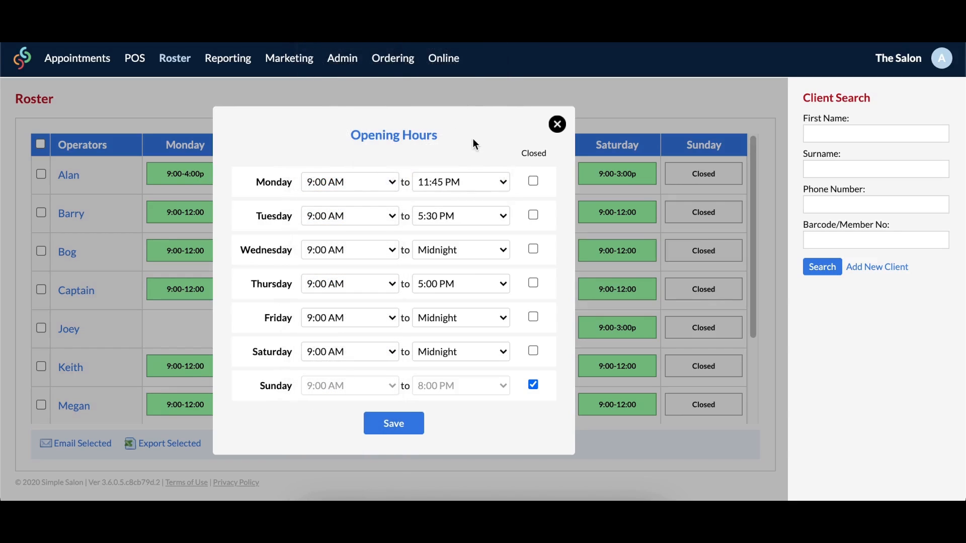
pyautogui.click(394, 424)
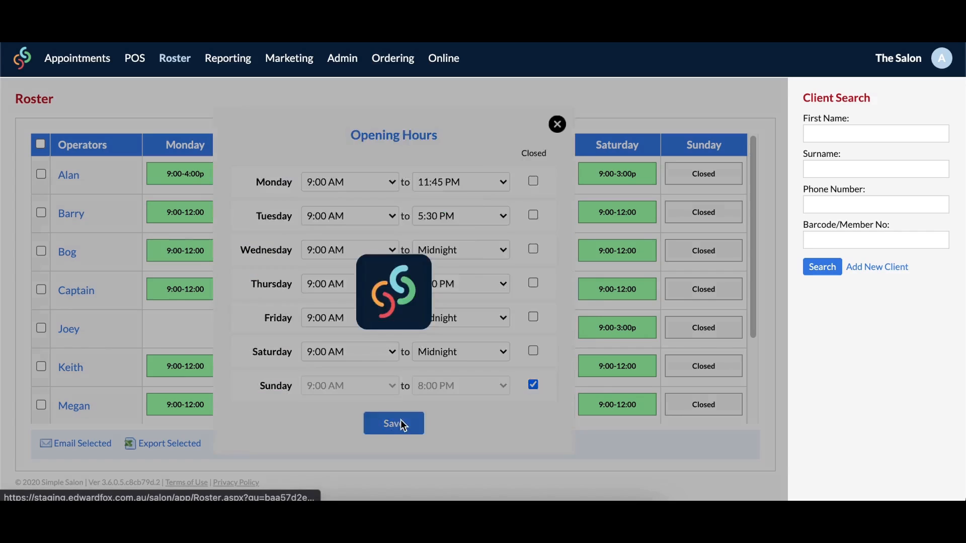
pyautogui.click(393, 423)
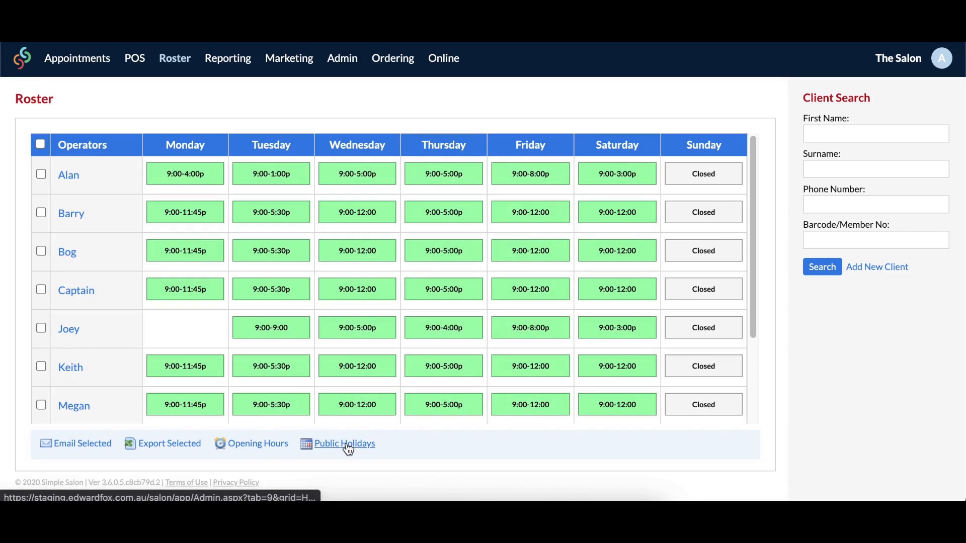
# Step: Add a new public holiday 'Boxing Day' dated 26 December 2020 and save it
pyautogui.click(344, 444)
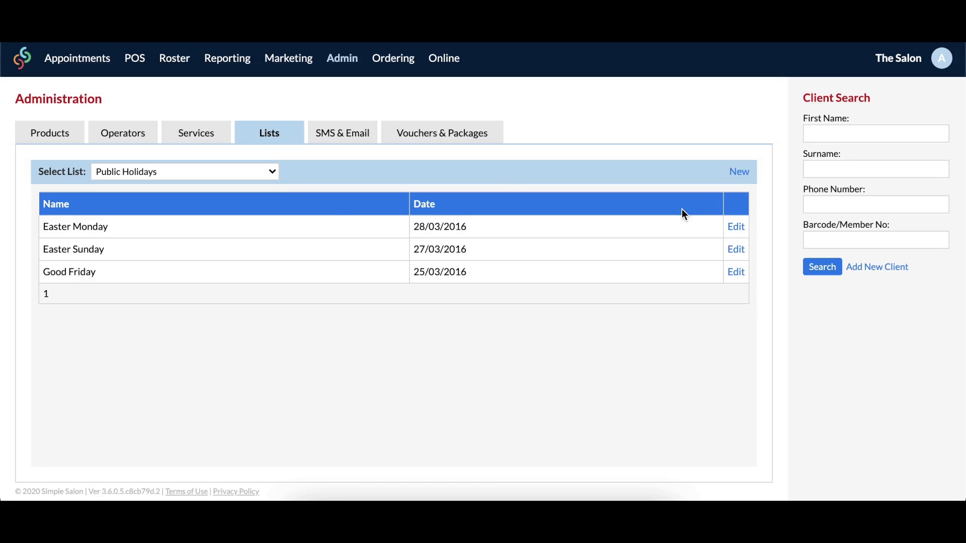
pyautogui.click(738, 171)
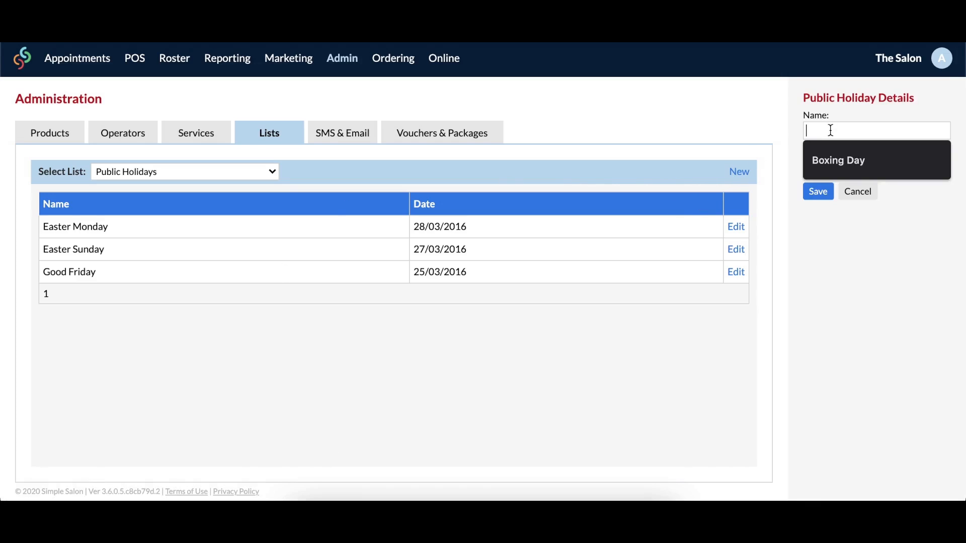
pyautogui.write('Boxing Da')
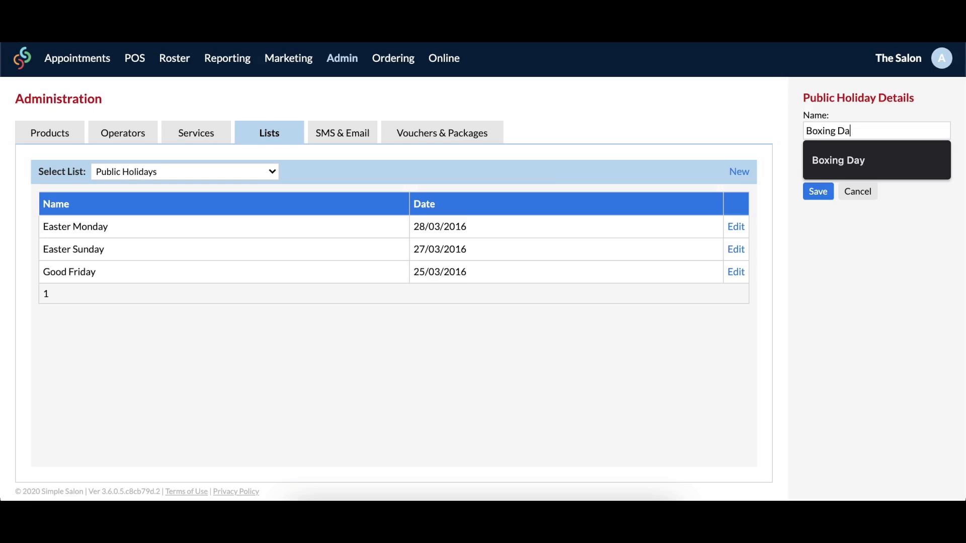
pyautogui.click(849, 164)
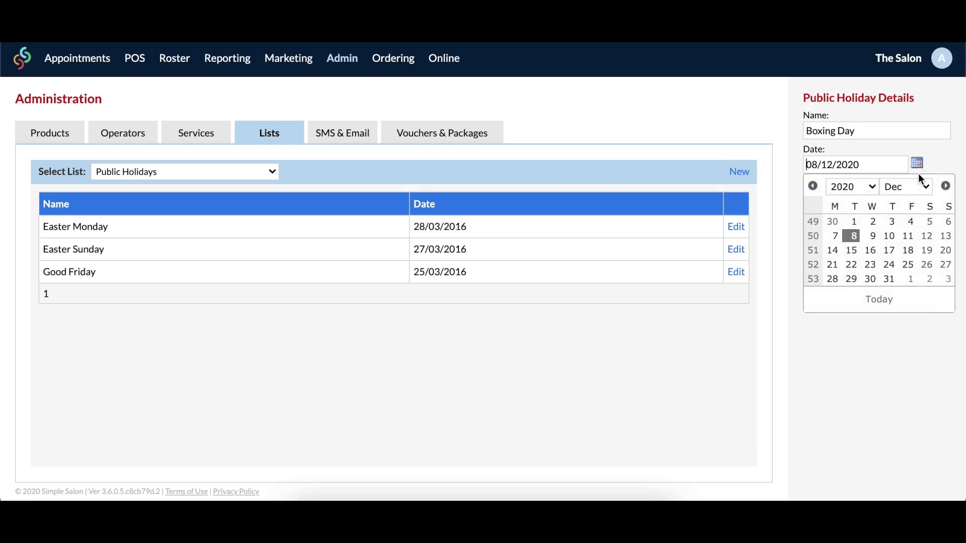
pyautogui.click(929, 263)
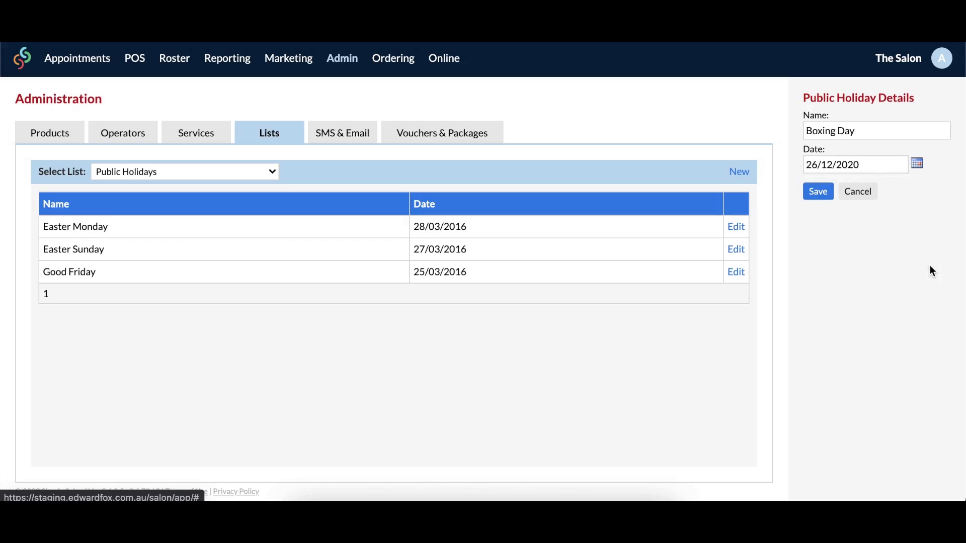
pyautogui.click(818, 191)
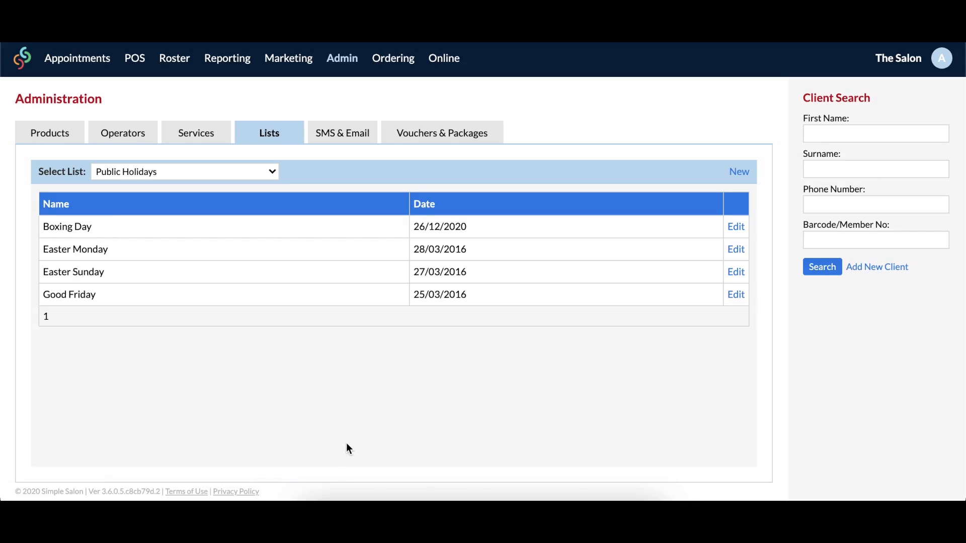
pyautogui.moveTo(378, 380)
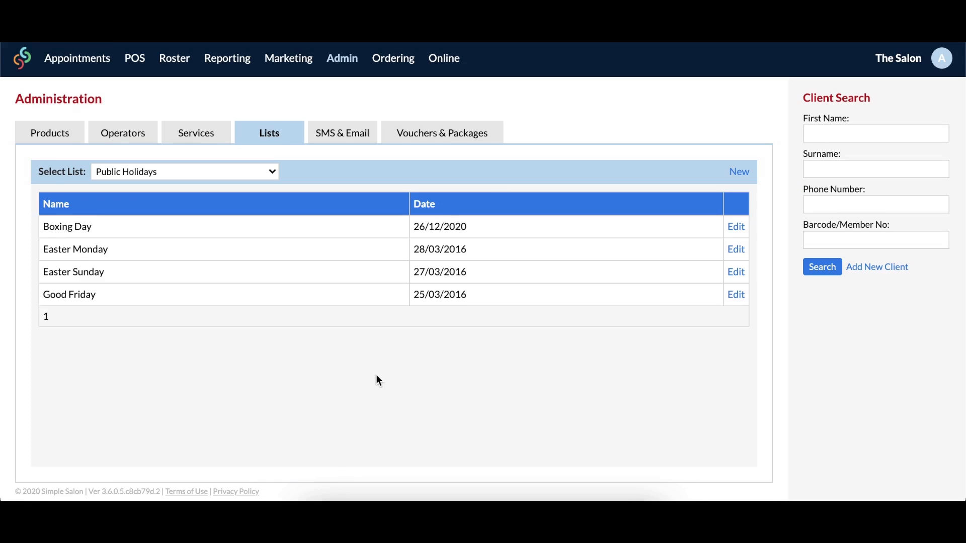
# Step: Check the appointment book for Boxing Day, then return to the weekly roster
pyautogui.click(77, 58)
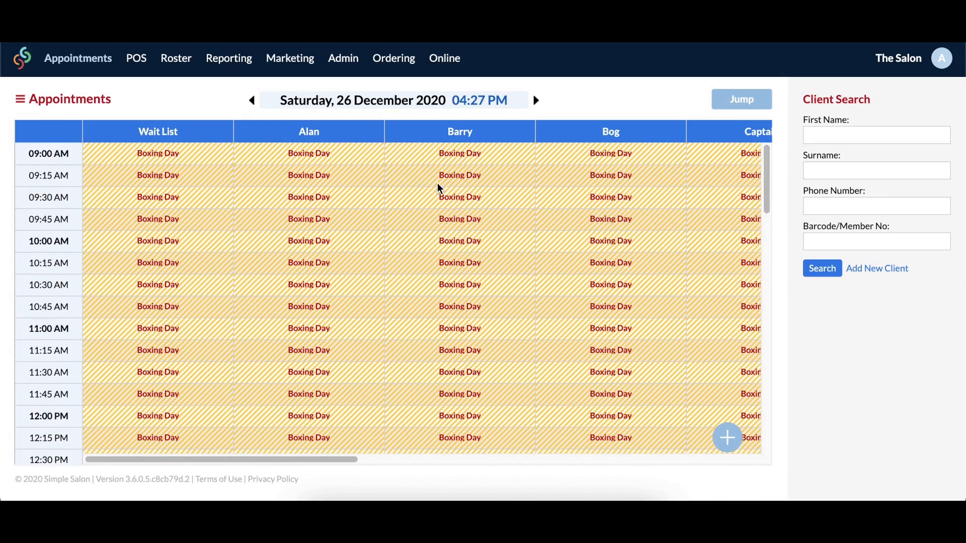
pyautogui.click(173, 58)
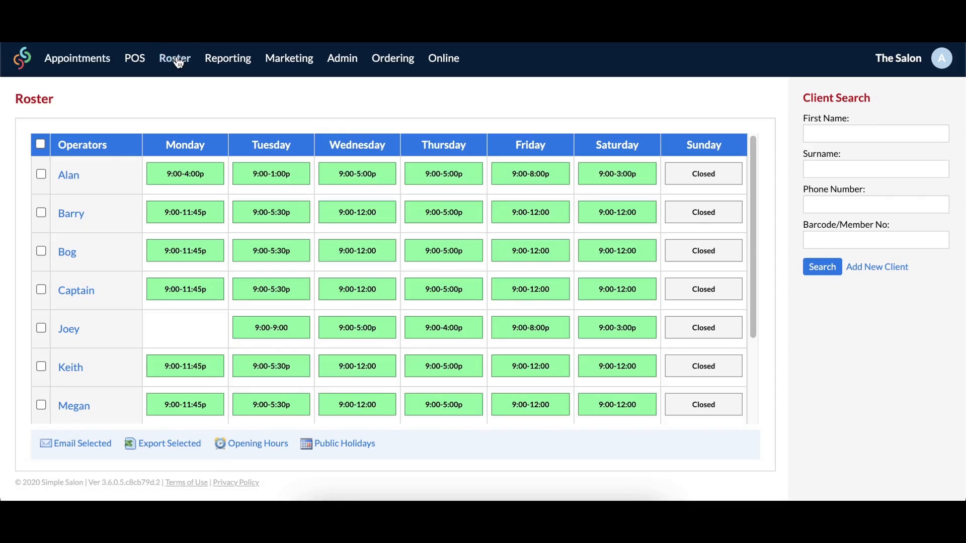
# Step: Mark Alan as Not Working on Wednesday and Friday in his roster and save
pyautogui.click(68, 175)
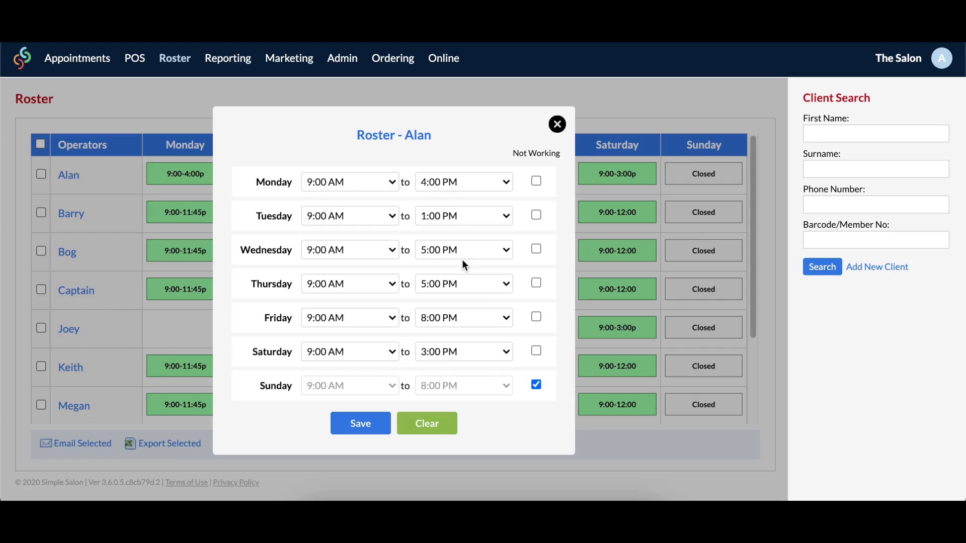
pyautogui.click(535, 249)
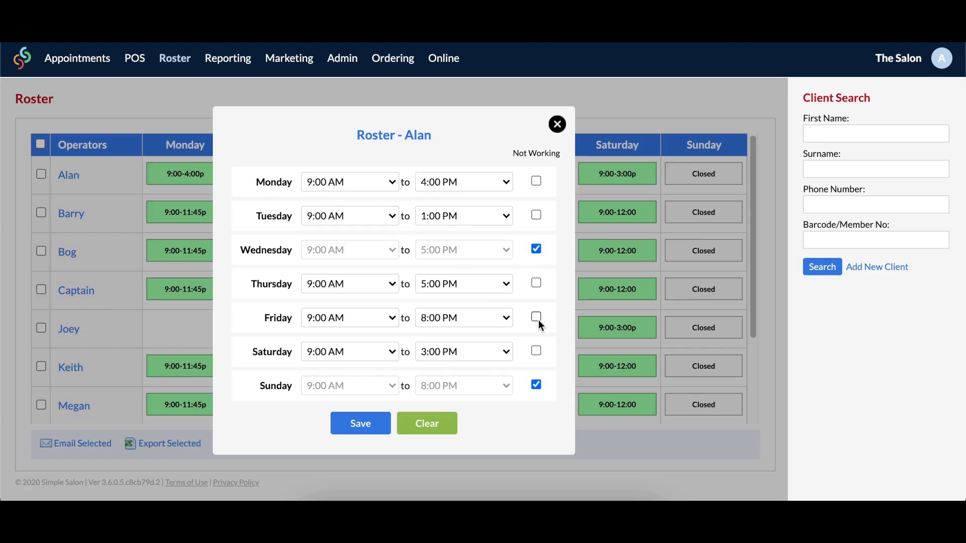
pyautogui.click(535, 316)
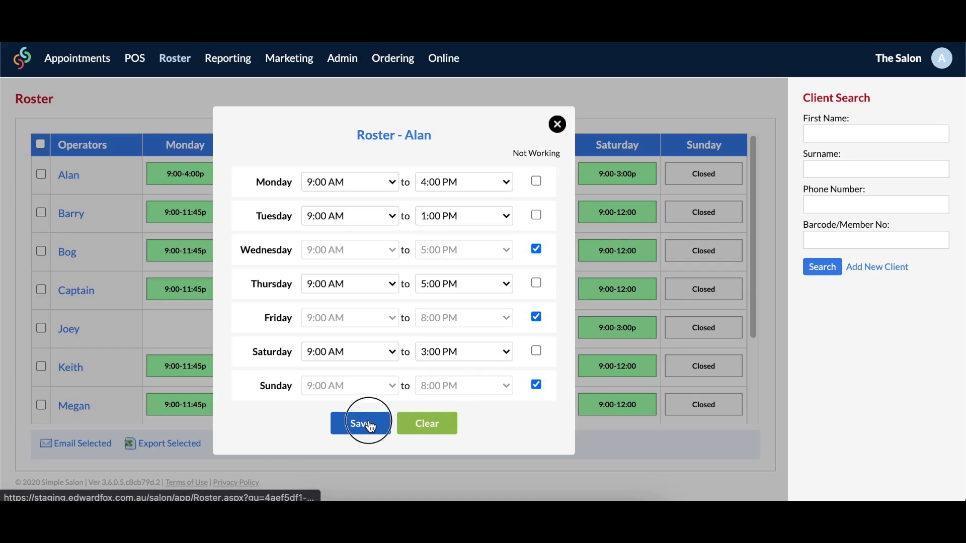
pyautogui.click(360, 423)
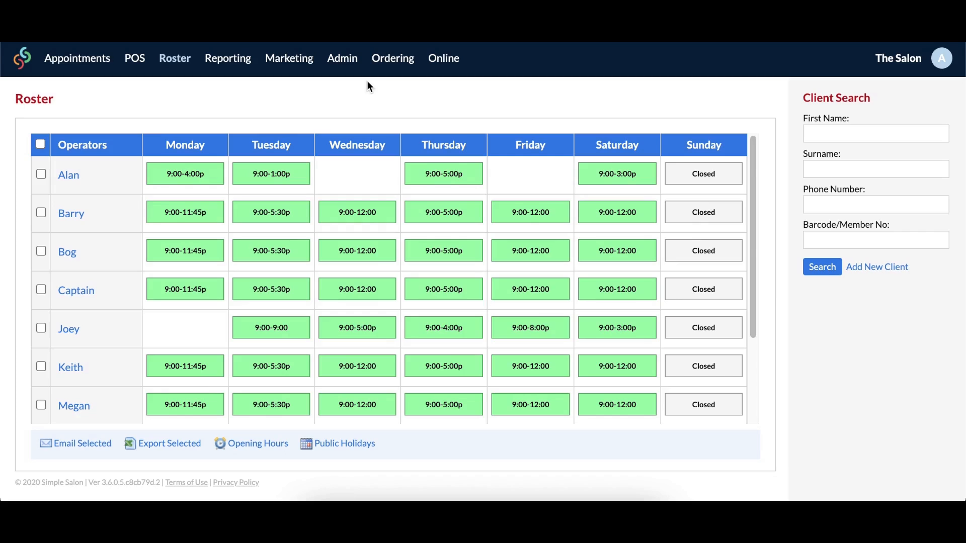
# Step: Enable 'Only Show Rostered On Operators' in Settings > Roster and save
pyautogui.click(941, 58)
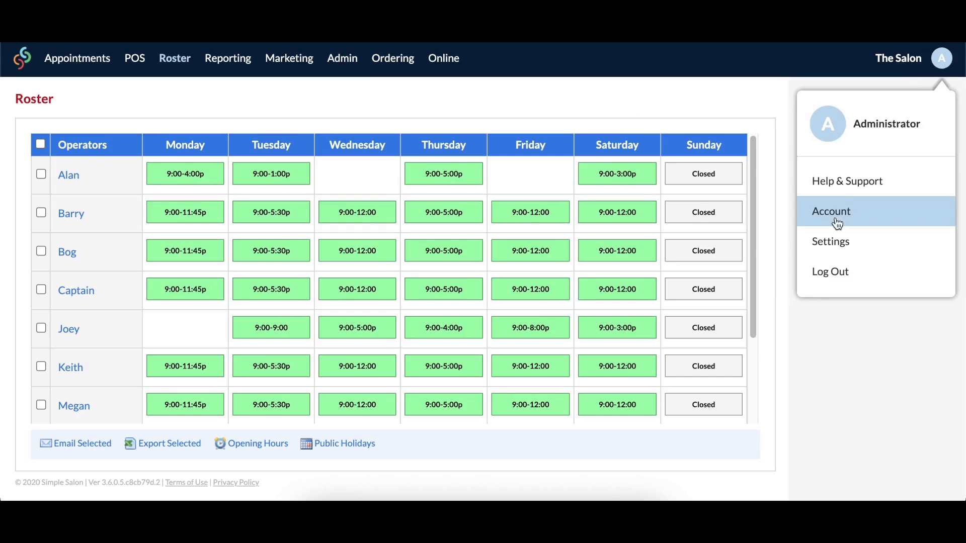
pyautogui.click(830, 241)
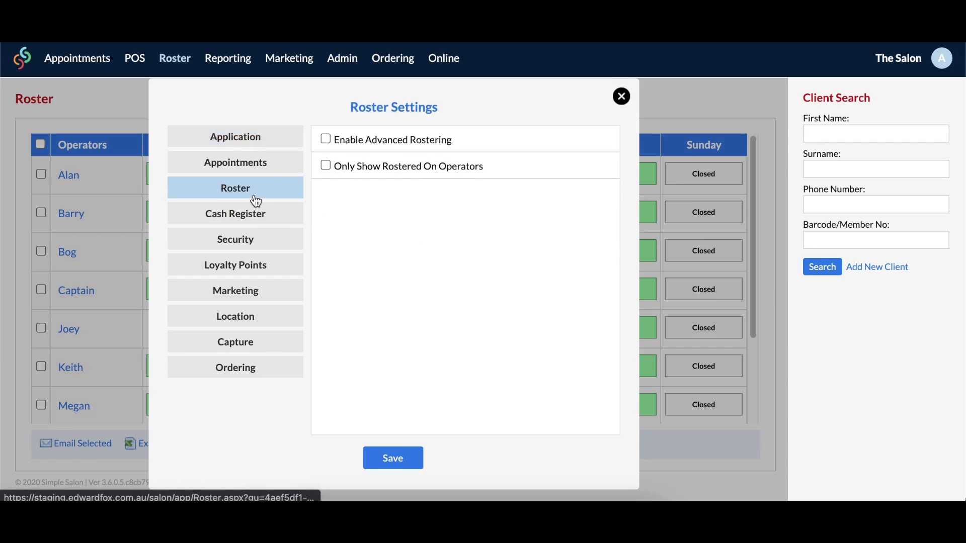
pyautogui.click(325, 165)
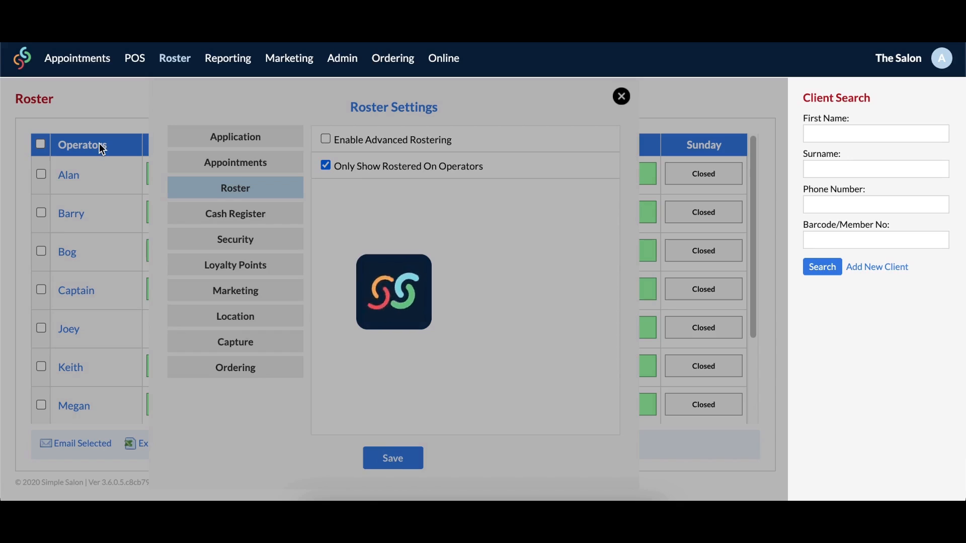
pyautogui.click(77, 58)
pyautogui.write('rosteri')
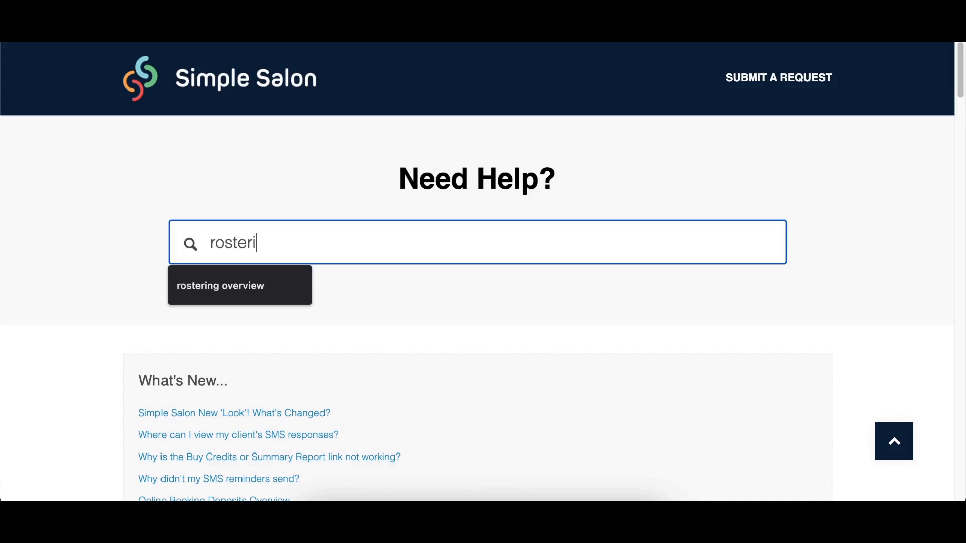
# Step: Search the help centre for 'rostering overview' and read the Rostering Overview article
pyautogui.click(220, 286)
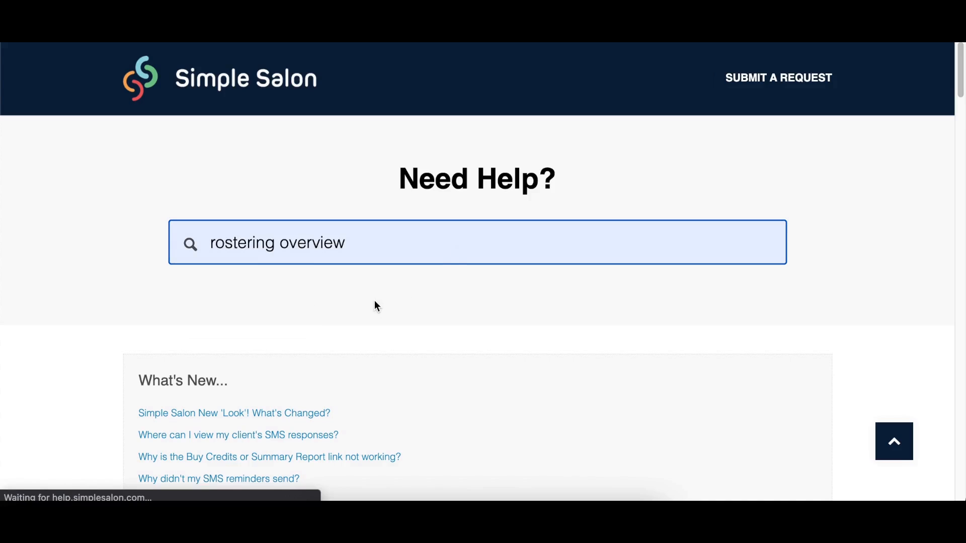
pyautogui.press('Enter')
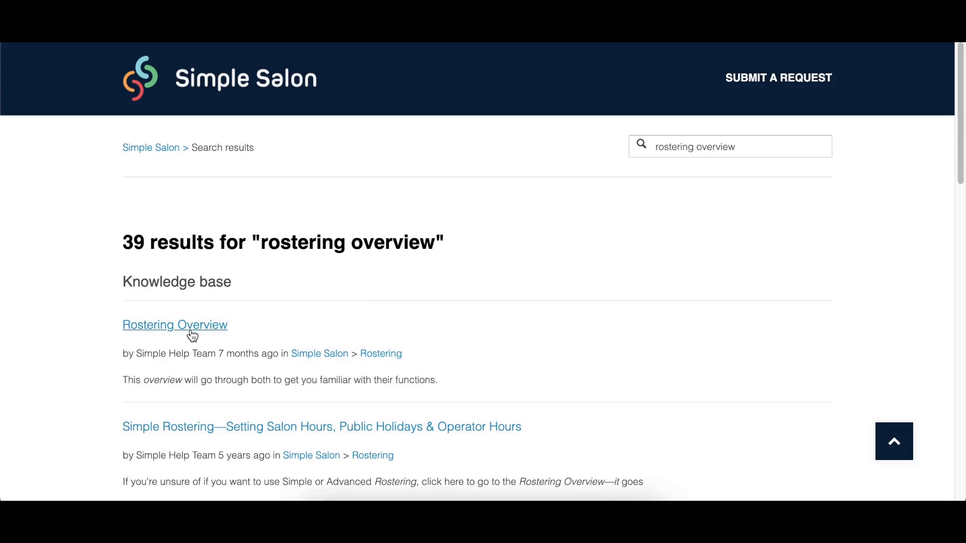
pyautogui.click(175, 325)
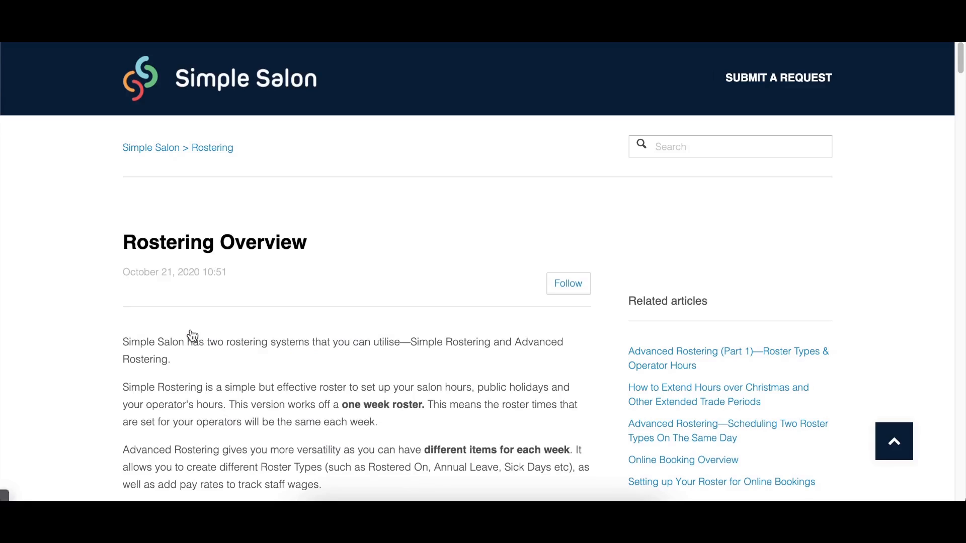
pyautogui.scroll(-3)
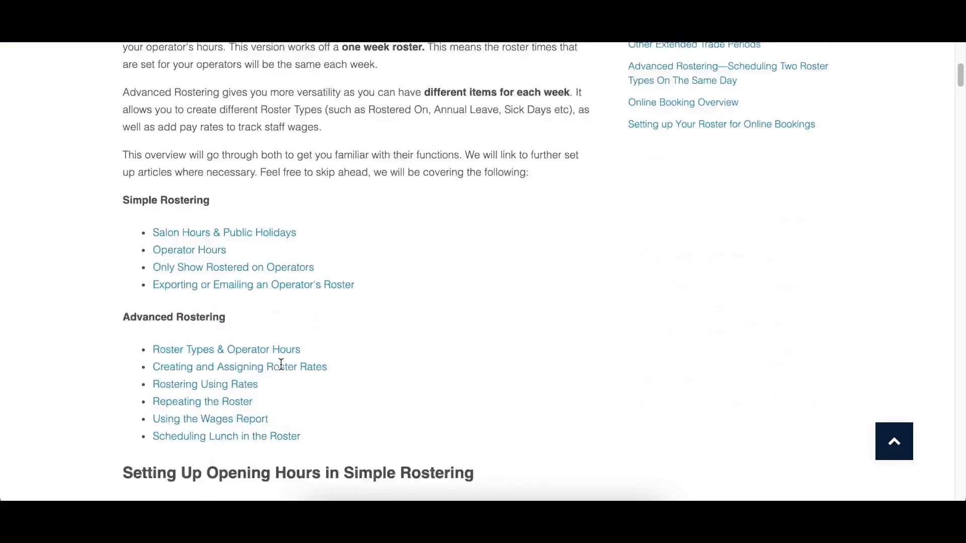
pyautogui.scroll(-3)
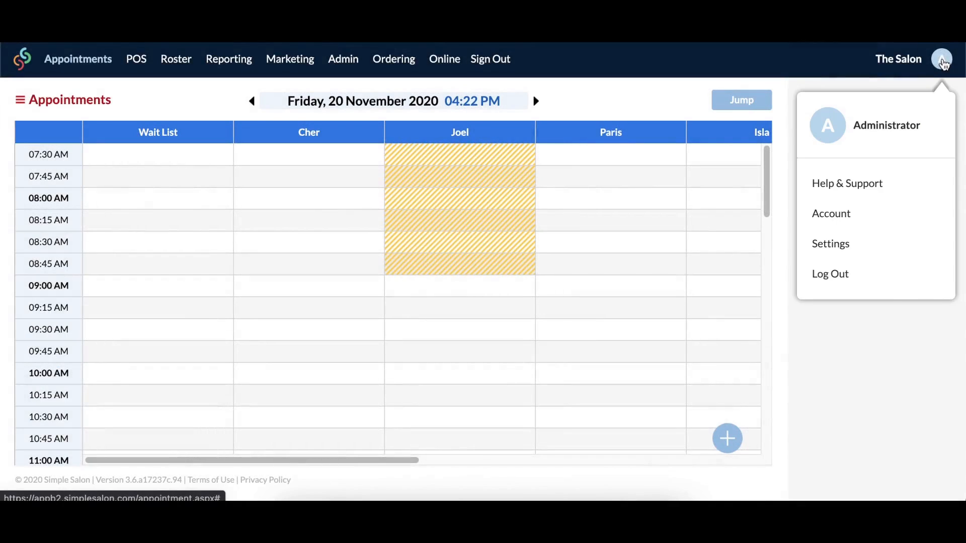
# Step: Open Help & Support's Submit a Request form and scroll to its fields
pyautogui.click(847, 183)
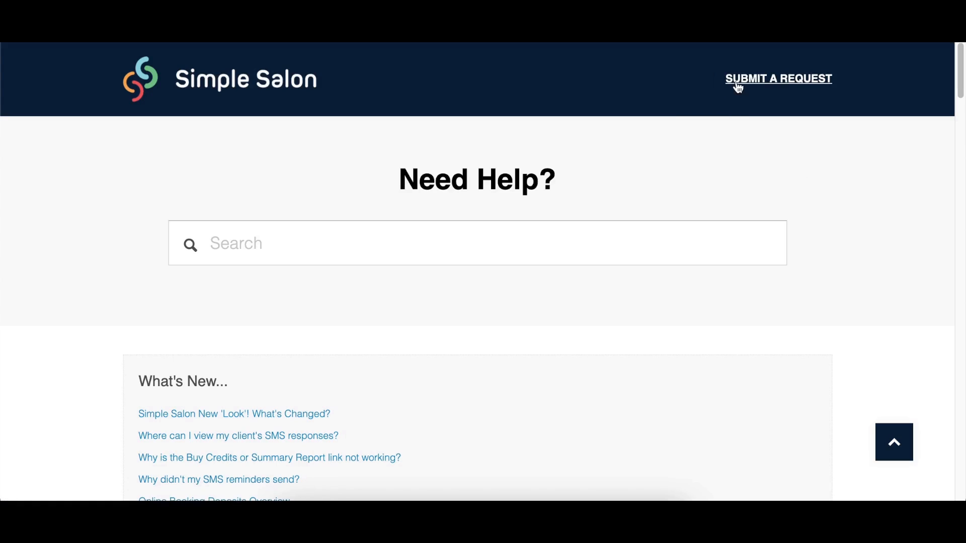
pyautogui.click(779, 78)
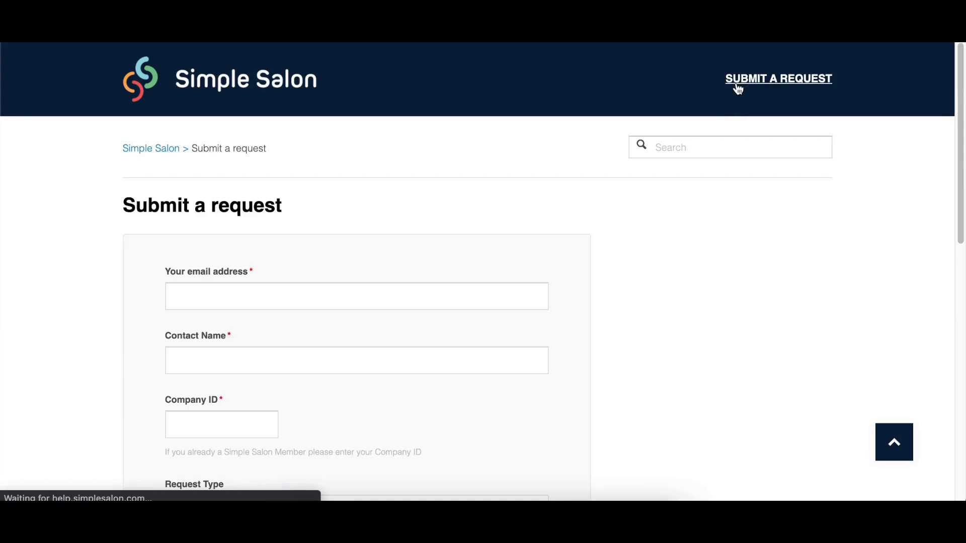
pyautogui.scroll(-3)
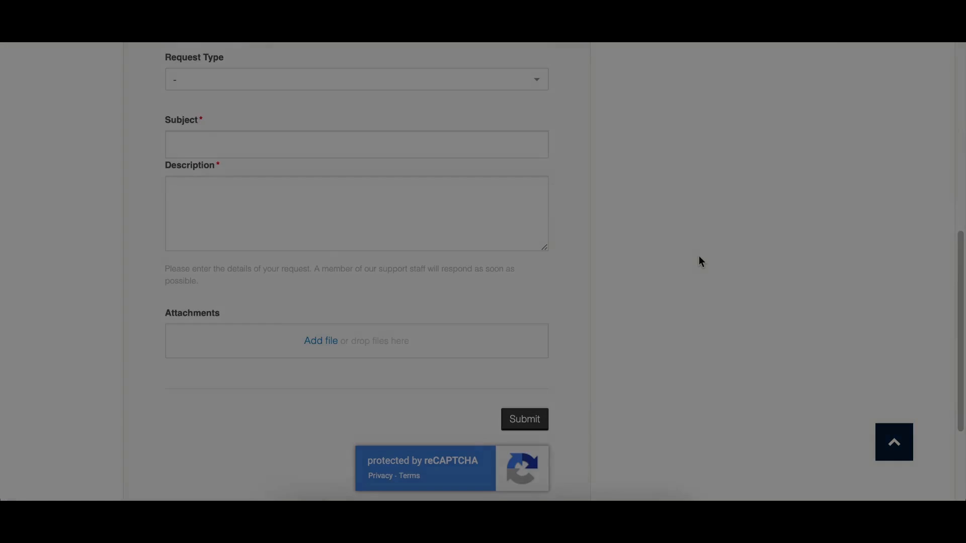